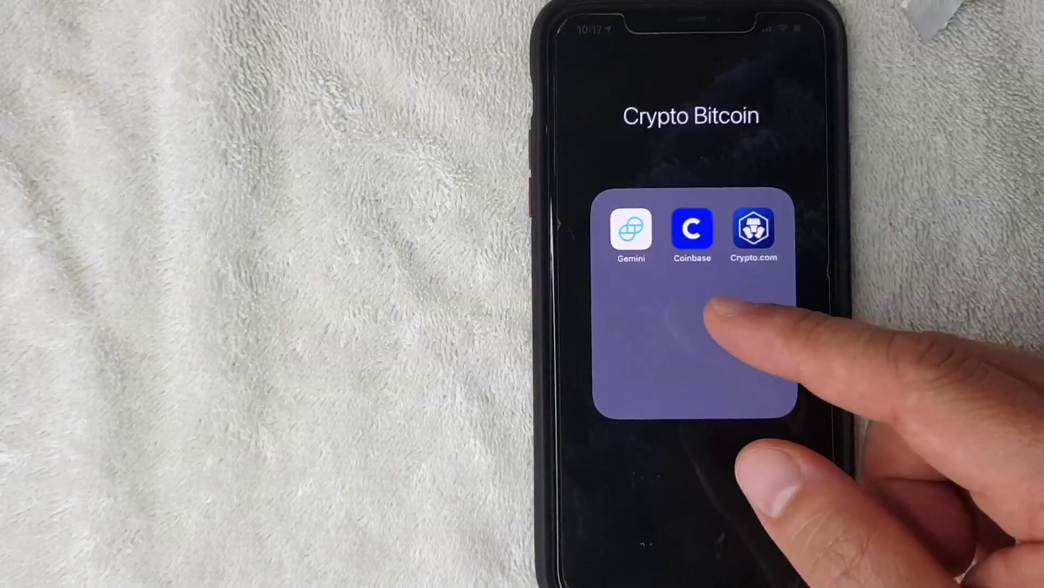
# Step: Launch Coinbase from the Crypto Bitcoin folder to reach its home watchlist
pyautogui.click(692, 230)
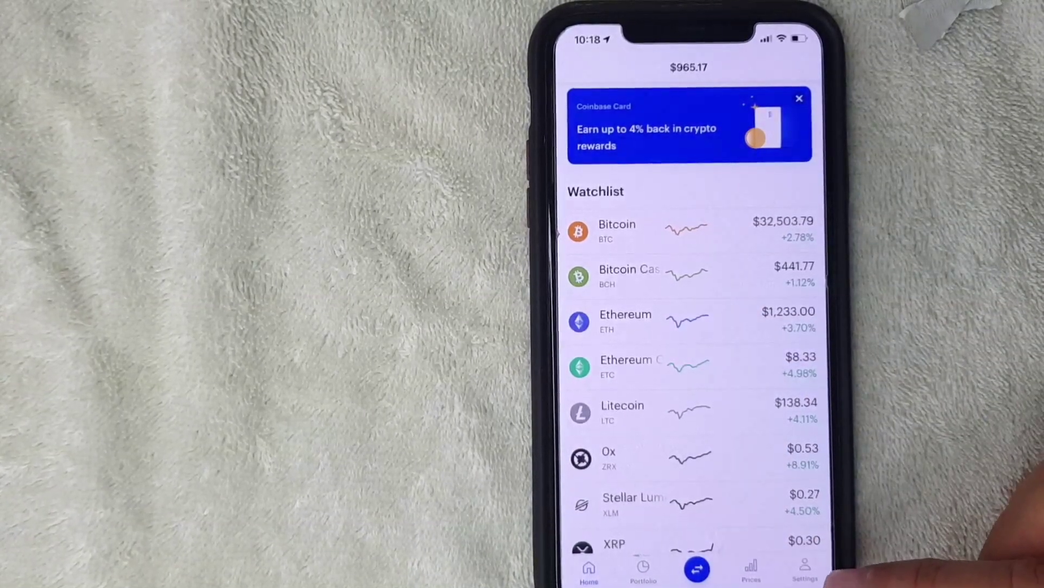
pyautogui.click(805, 572)
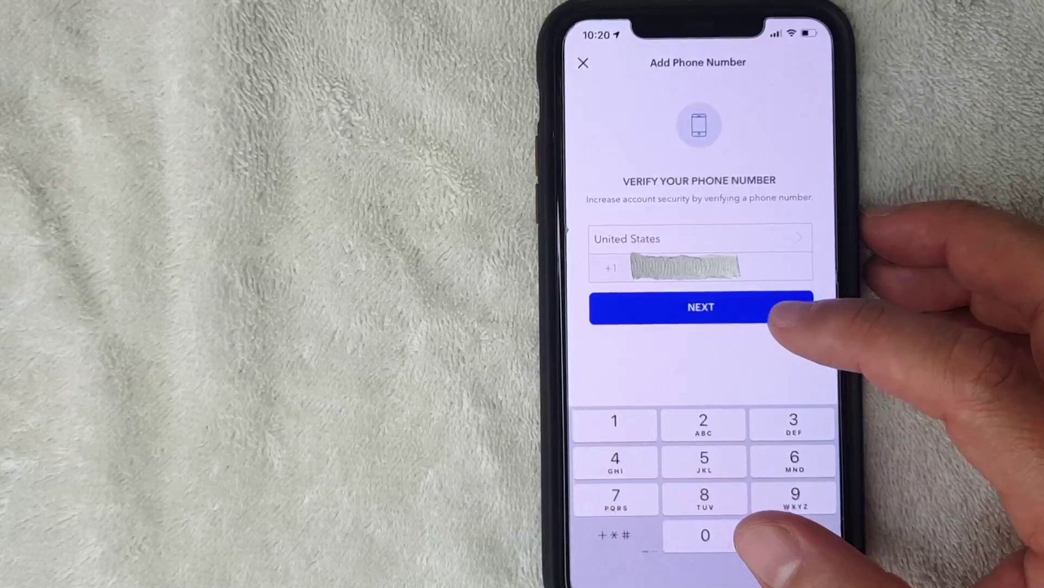
# Step: Submit the new United States phone number via NEXT so the 2-step code prompt appears
pyautogui.click(701, 307)
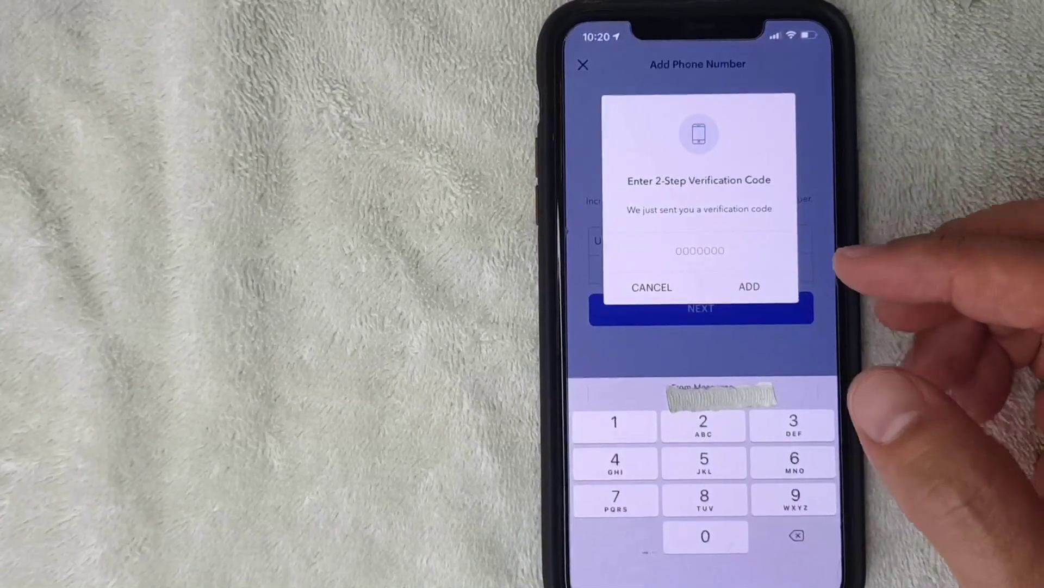